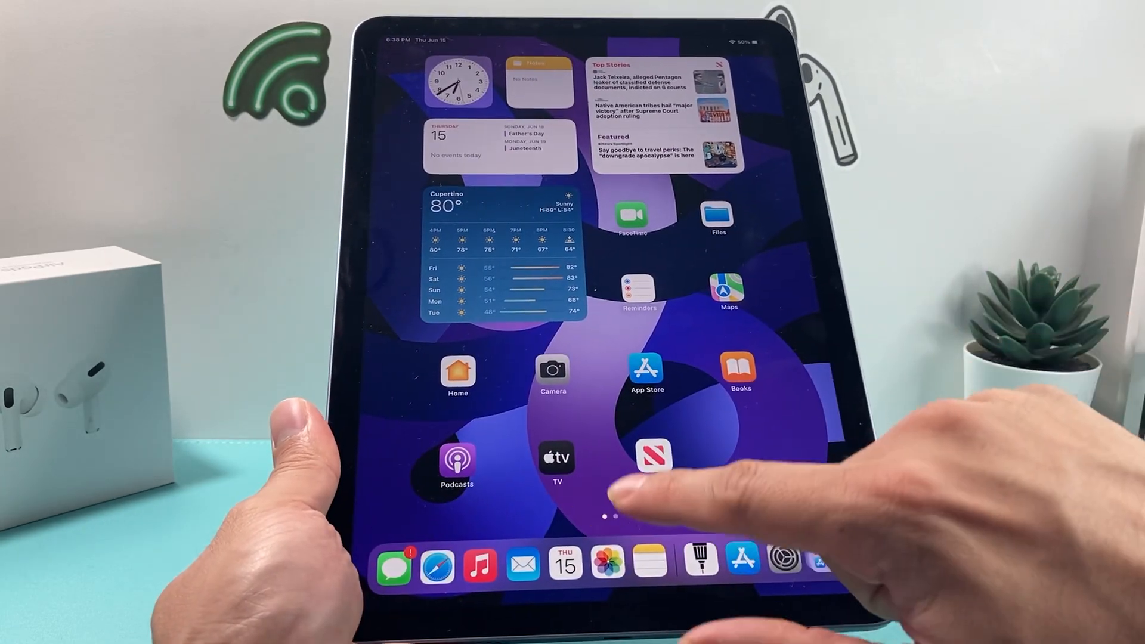
Step: Open Photos from the Dock to view the two Jun 15, 2023 home screen screenshots
click(605, 564)
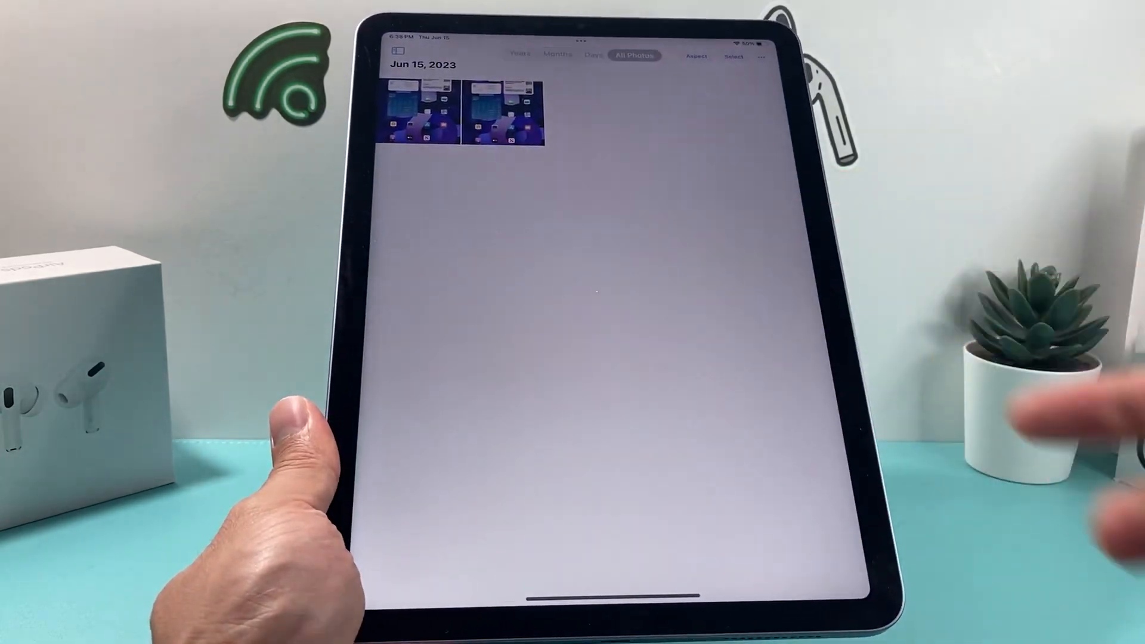